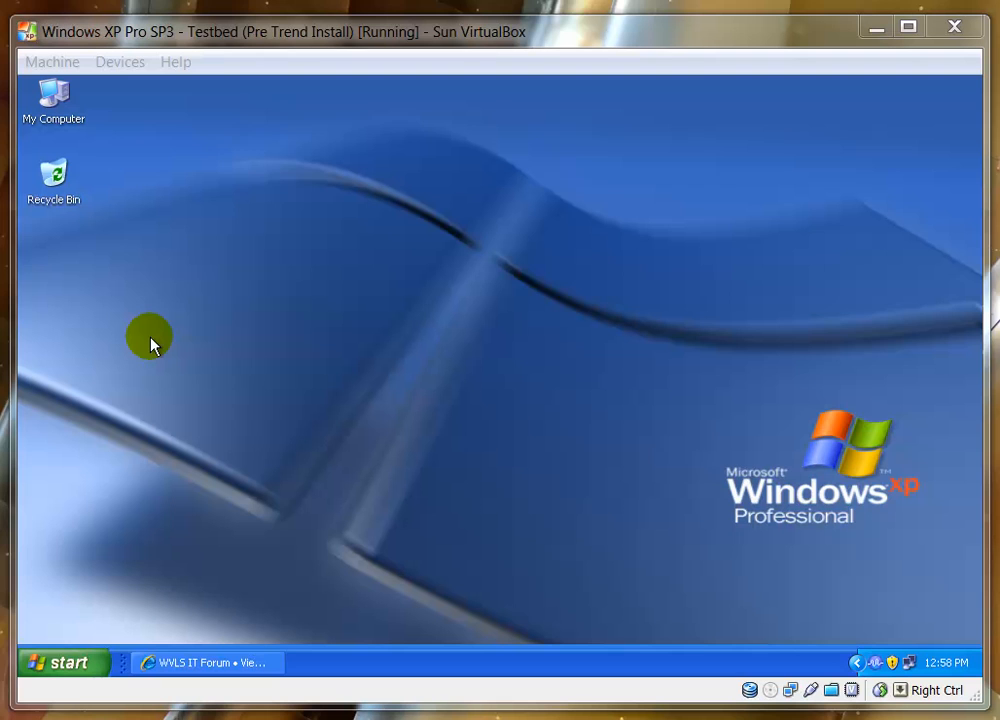
{"action": "mouse_move", "coordinate": [178, 510]}
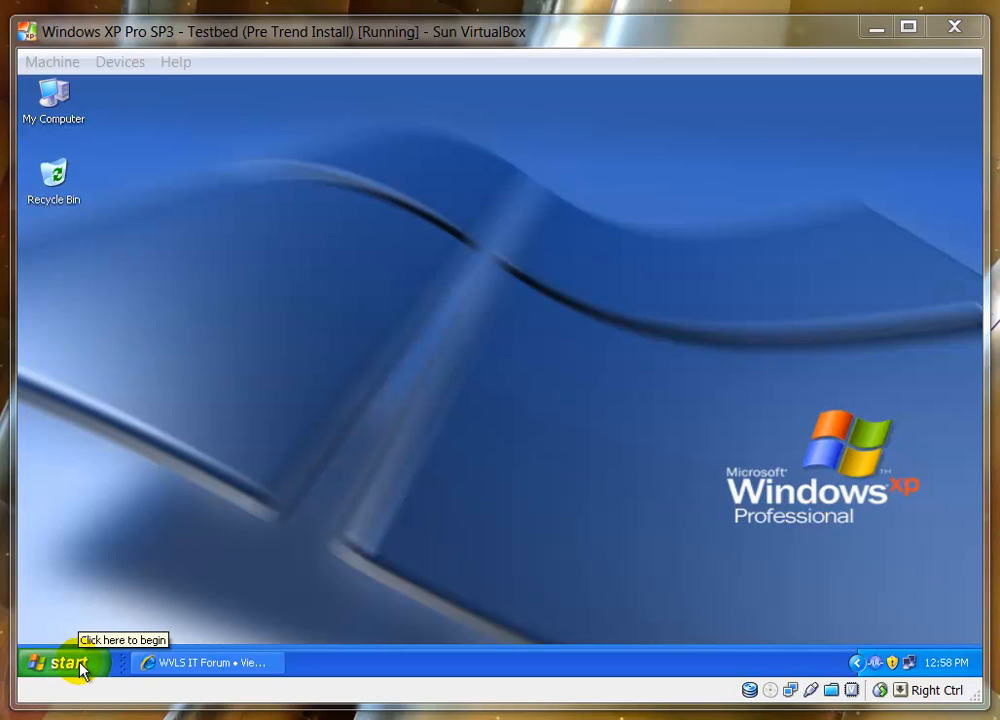
- Reach Add or Remove Programs from the Start menu, listing Trend Micro Client/Server Security Agent
{"action": "left_click", "coordinate": [56, 664]}
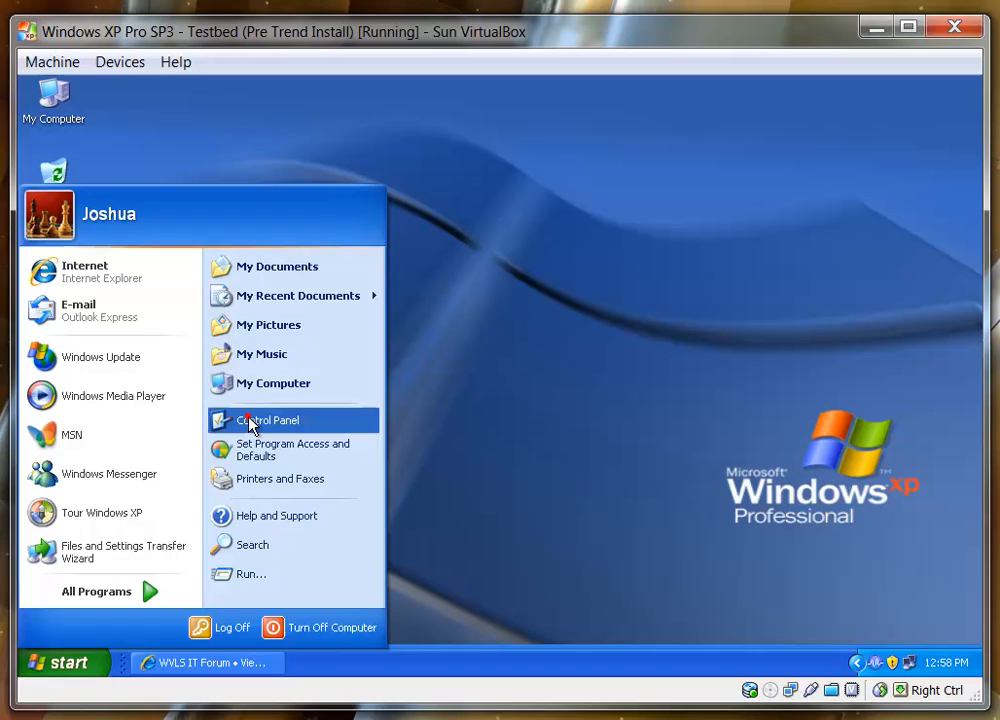
{"action": "left_click", "coordinate": [268, 420]}
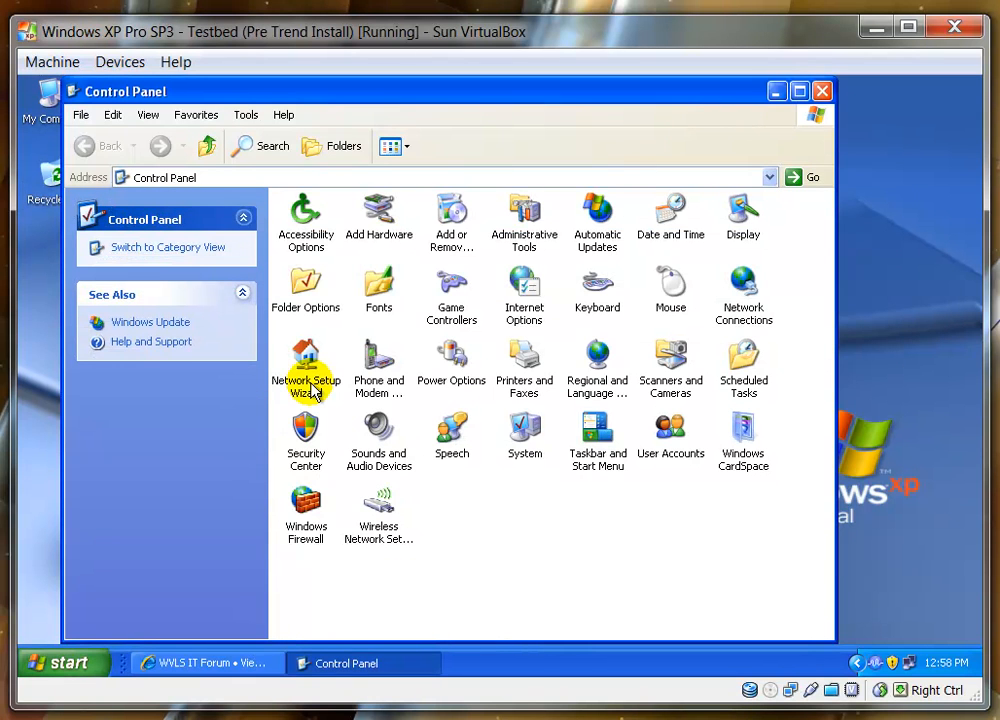
{"action": "mouse_move", "coordinate": [452, 216]}
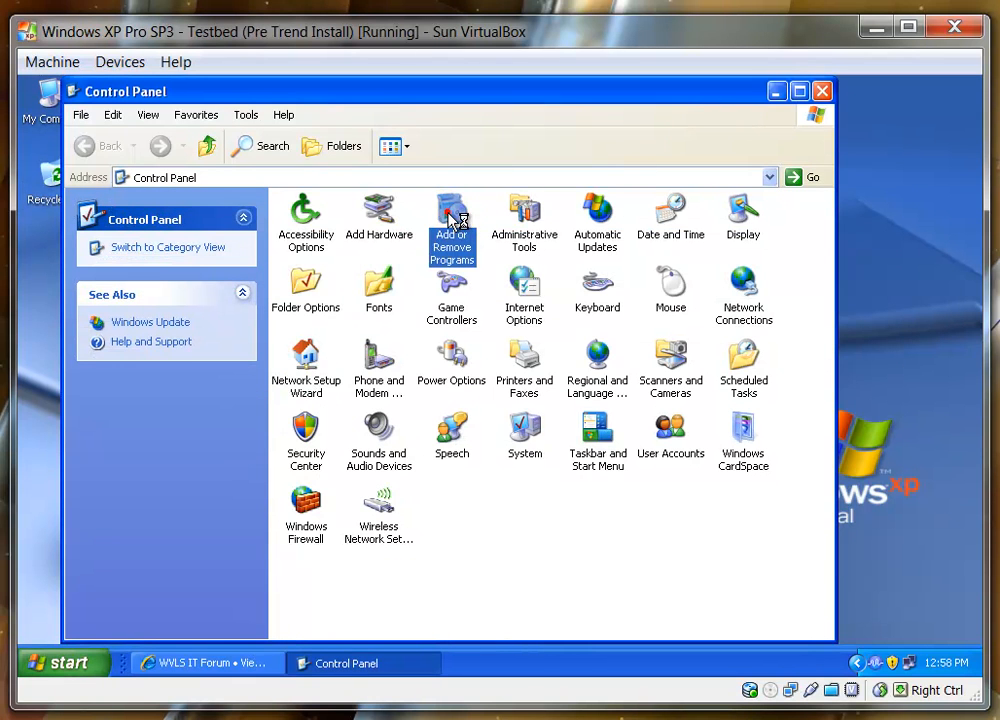
{"action": "double_click", "coordinate": [452, 224]}
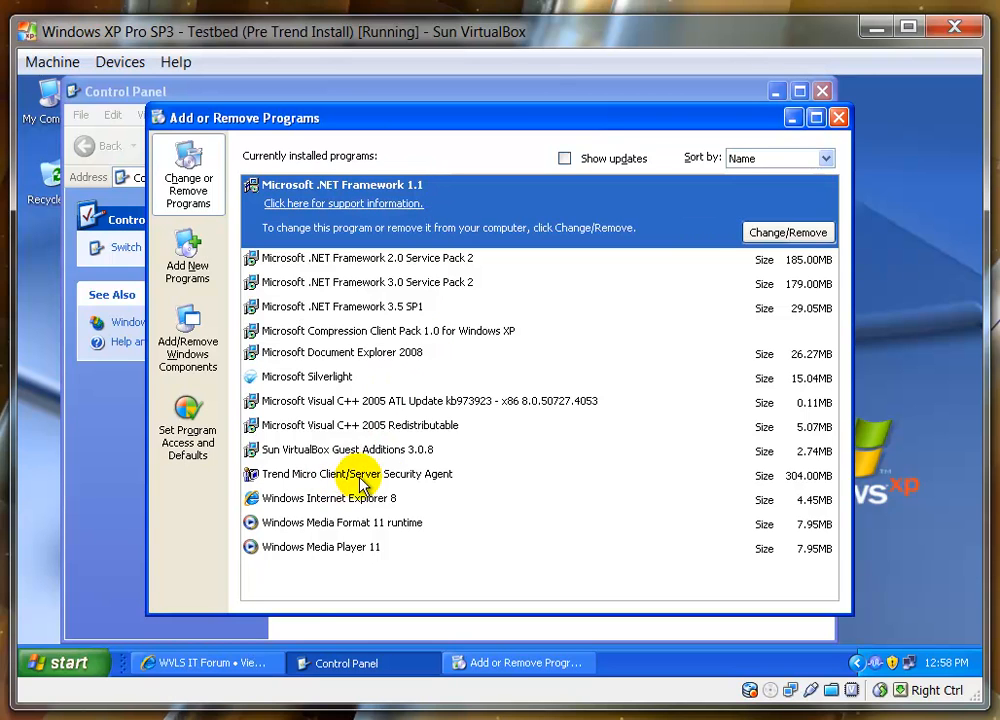
{"action": "mouse_move", "coordinate": [416, 482]}
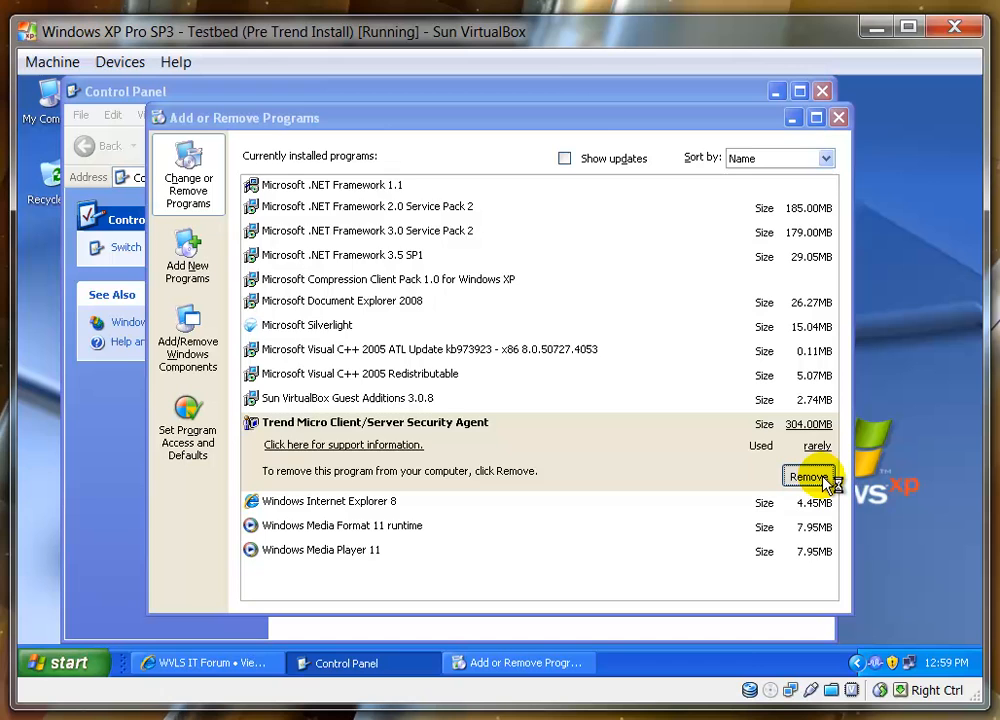
- Remove the Trend Micro agent, supplying the uninstall password to start the uninstallation
{"action": "left_click", "coordinate": [808, 476]}
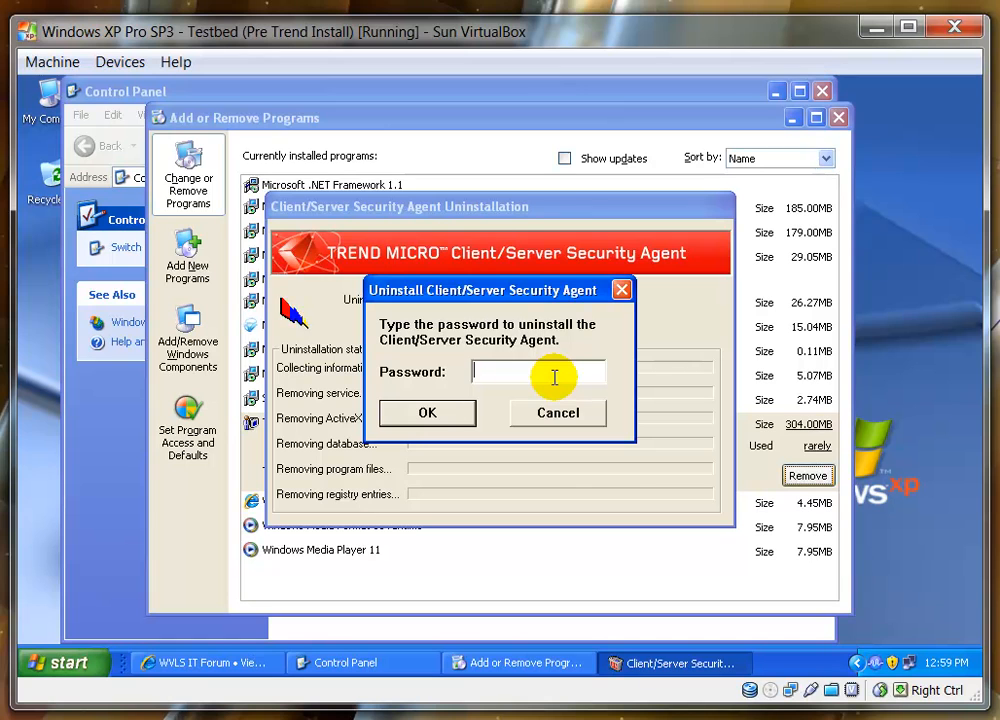
{"action": "type", "text": "***"}
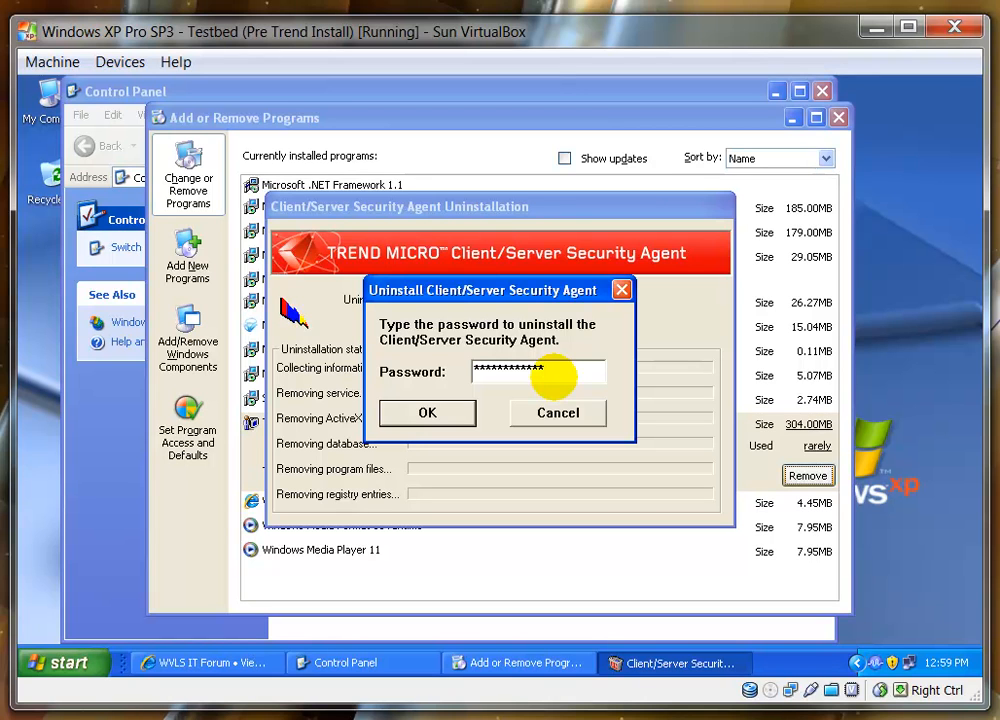
{"action": "left_click", "coordinate": [428, 412]}
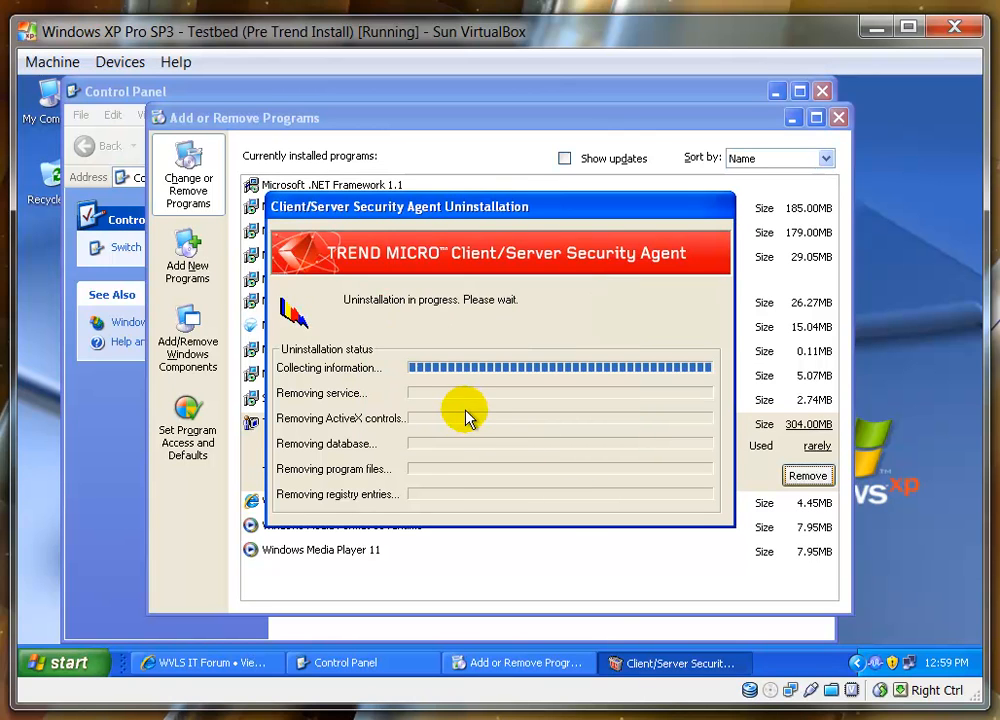
{"action": "mouse_move", "coordinate": [478, 436]}
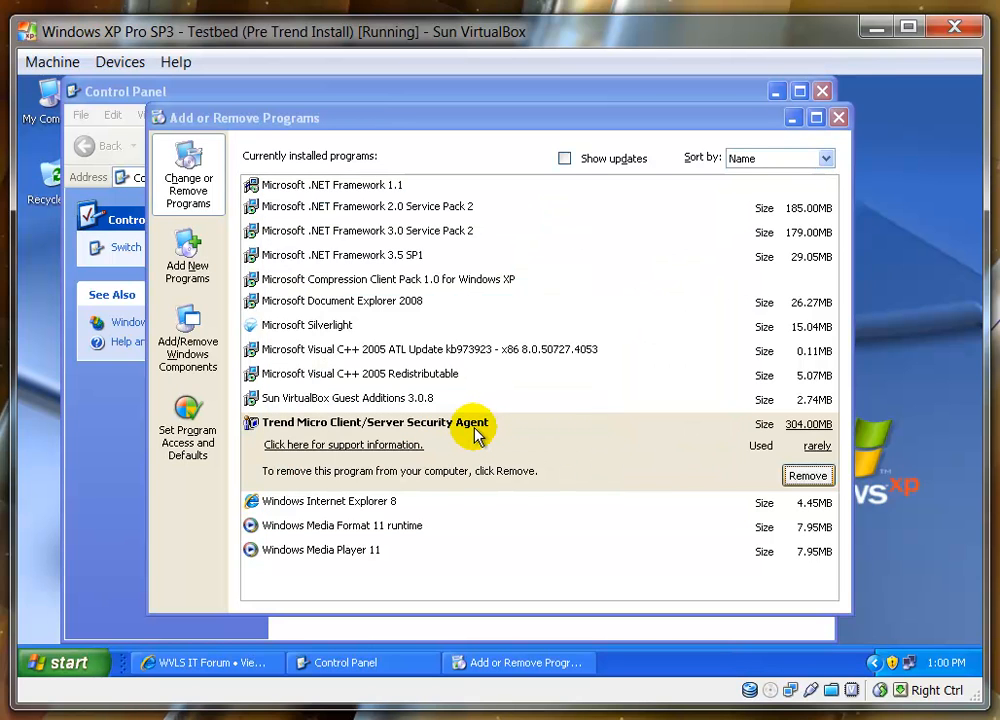
- Verify the programs list no longer includes Trend Micro Client/Server Security Agent
{"action": "left_click", "coordinate": [838, 116]}
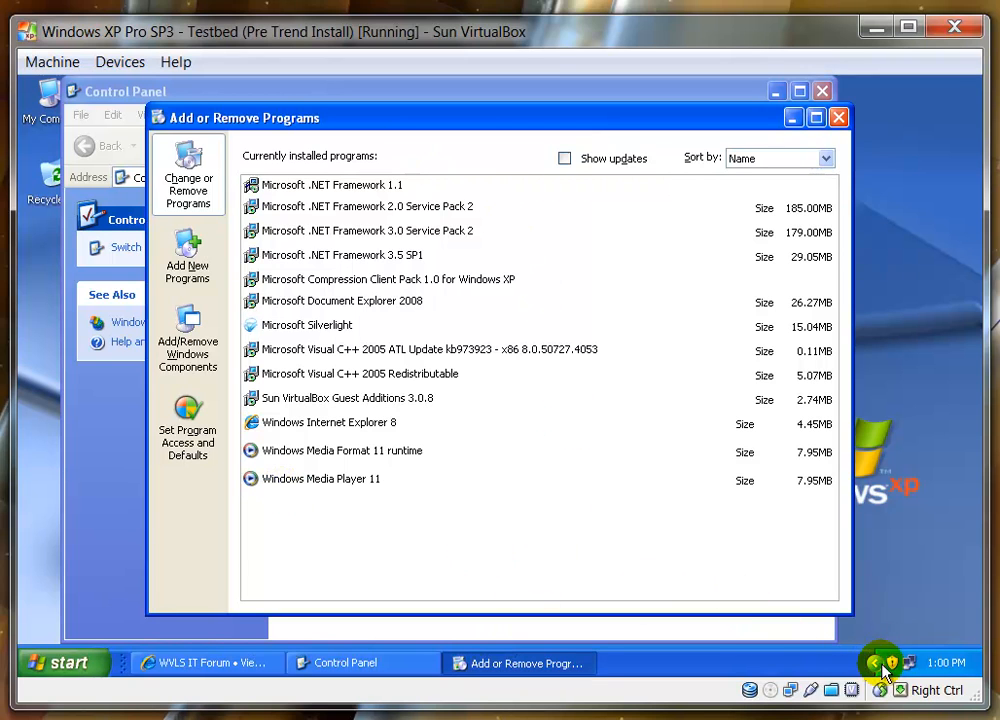
{"action": "mouse_move", "coordinate": [932, 448]}
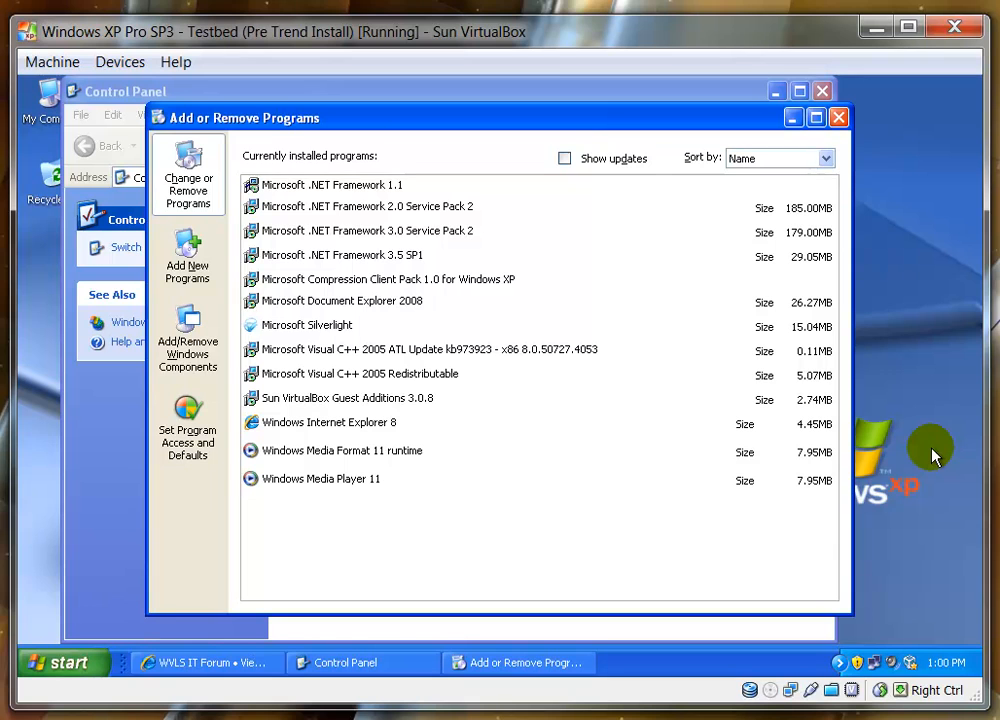